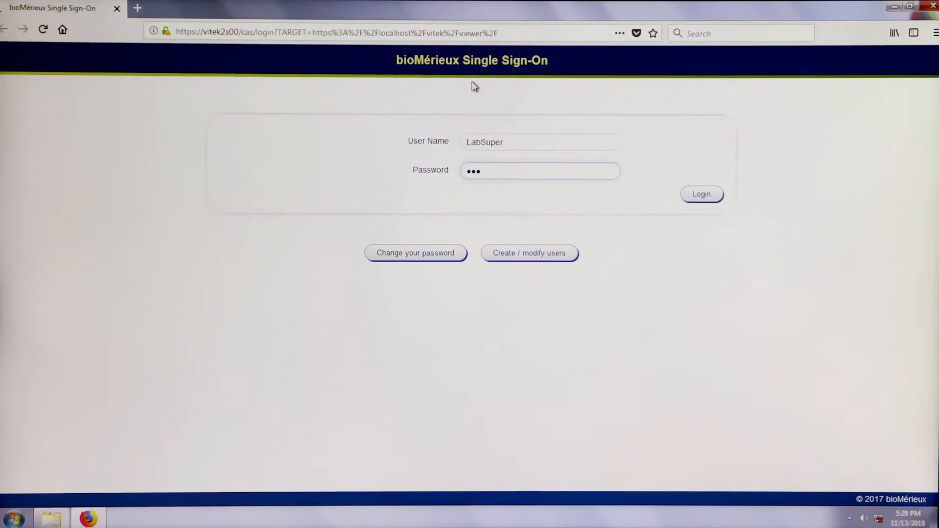
Sign in through bioMérieux Single Sign-On and show the 25-isolate Work List full screen.
{"action": "left_click", "coordinate": [701, 193]}
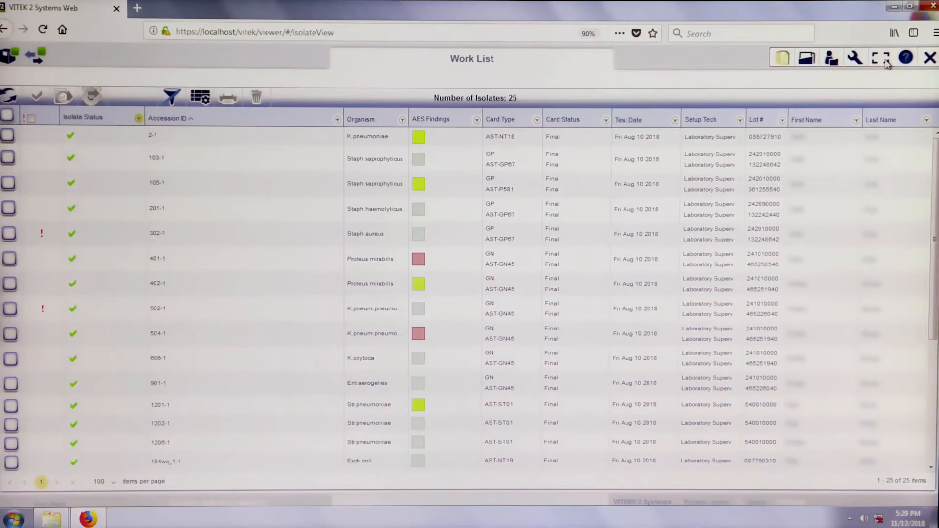
{"action": "left_click", "coordinate": [881, 58]}
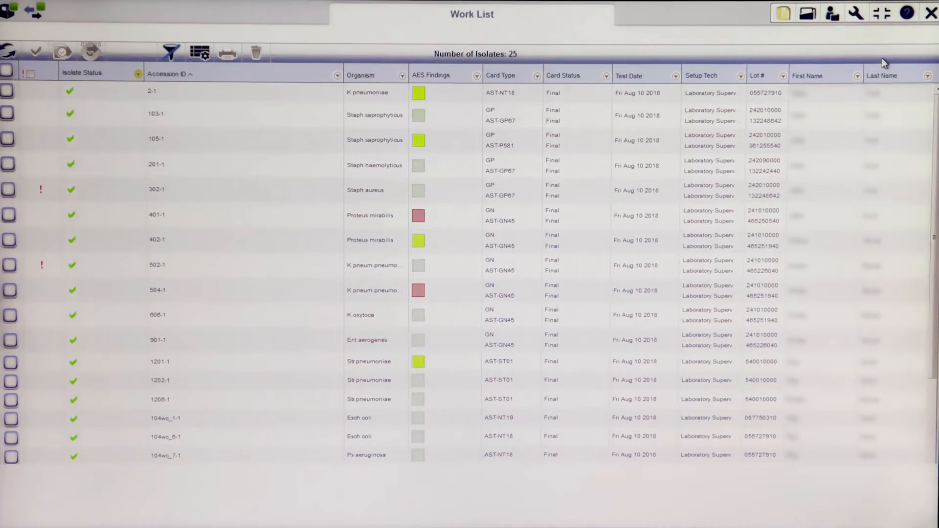
Go to Tools and open Maintain AST Card Definitions.
{"action": "left_click", "coordinate": [857, 13]}
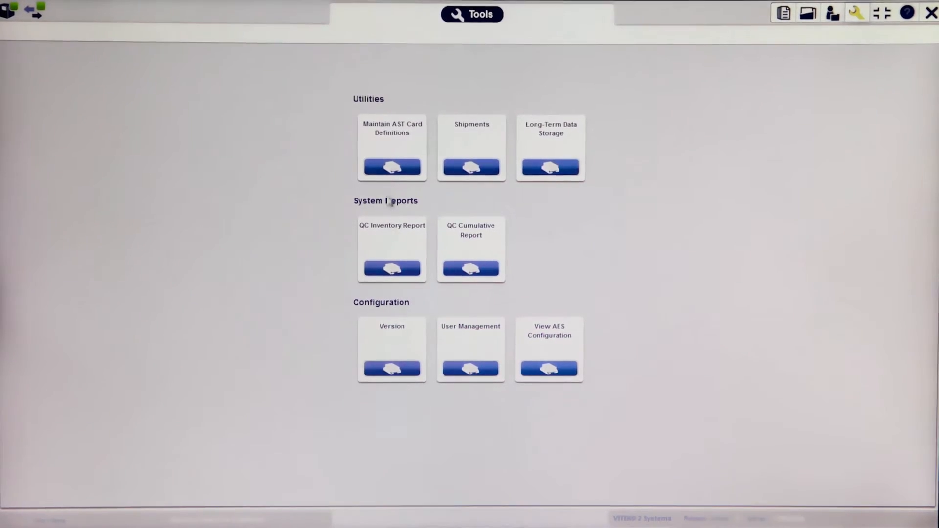
{"action": "left_click", "coordinate": [392, 168]}
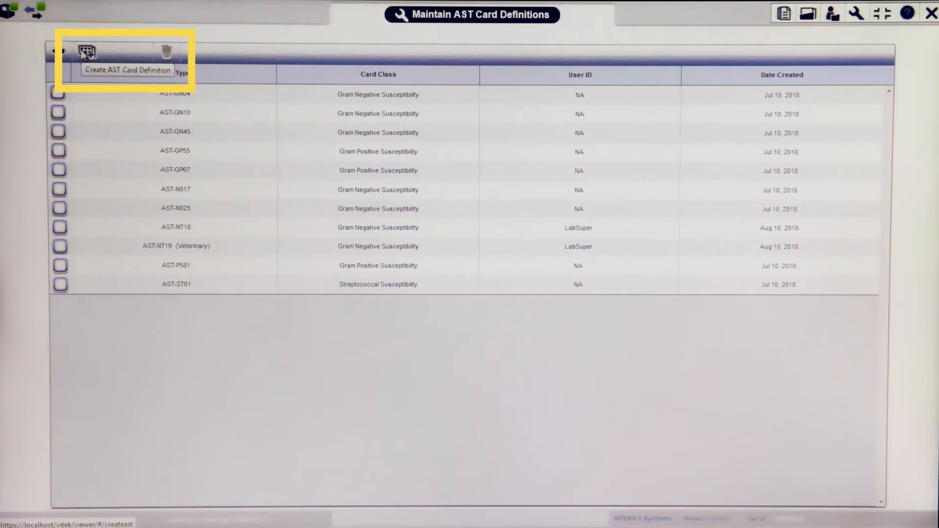
Create a new AST card definition and scan package insert bar code A310U0I-4.
{"action": "left_click", "coordinate": [87, 51]}
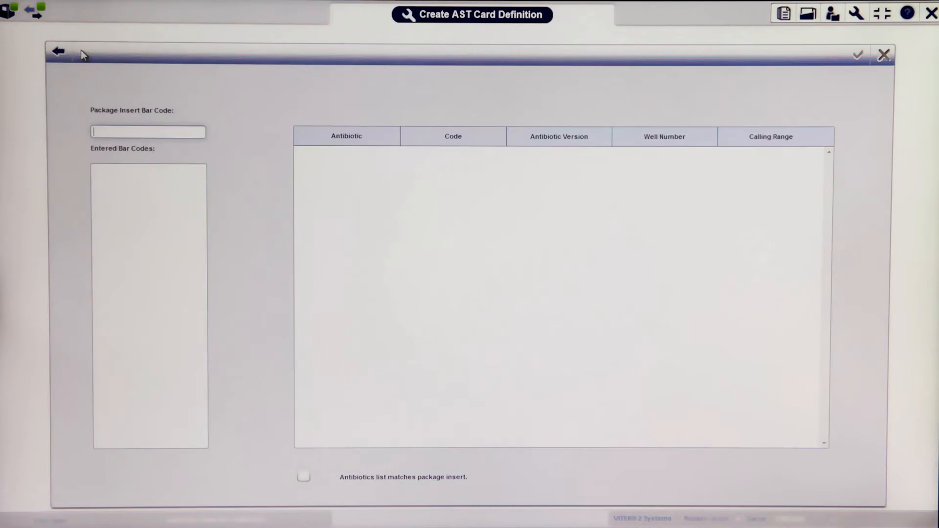
{"action": "type", "text": "A310U0I-4"}
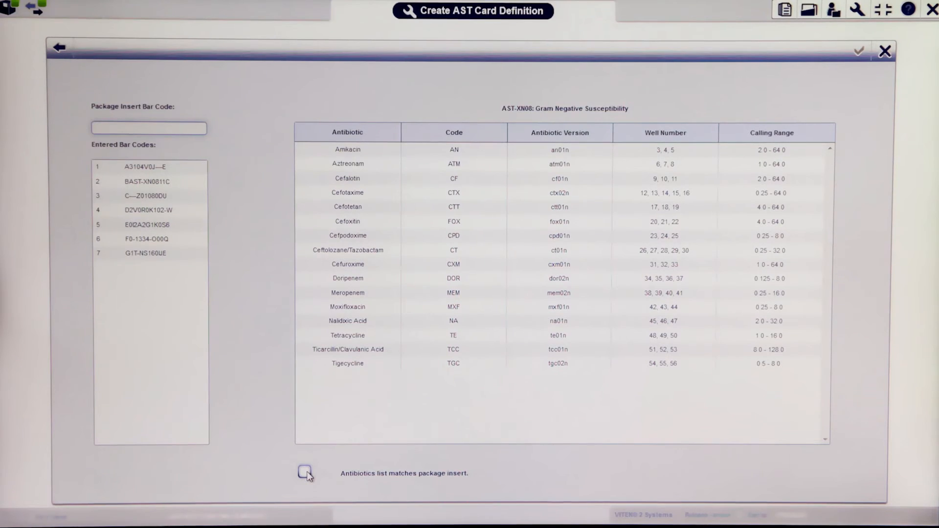
Tick 'Antibiotics list matches package insert' and accept the AST-XN08 confirmation.
{"action": "left_click", "coordinate": [306, 473]}
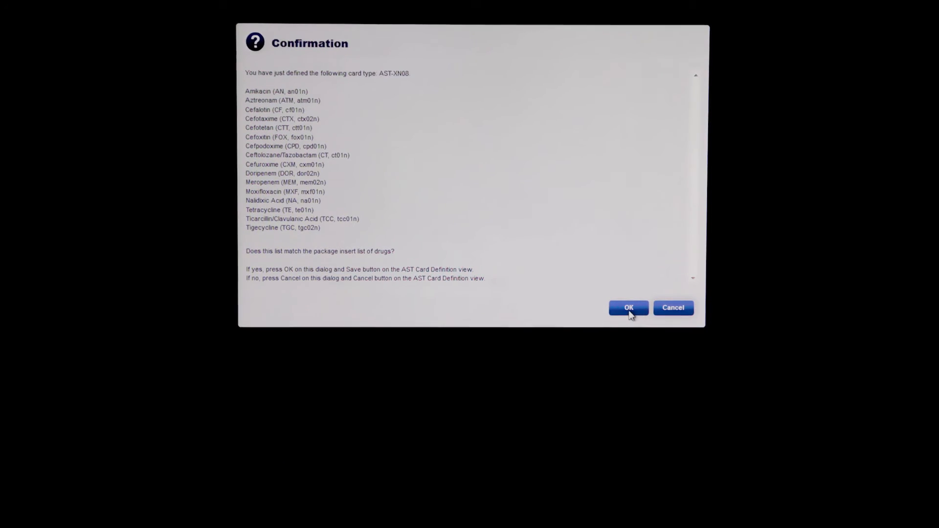
{"action": "left_click", "coordinate": [628, 307]}
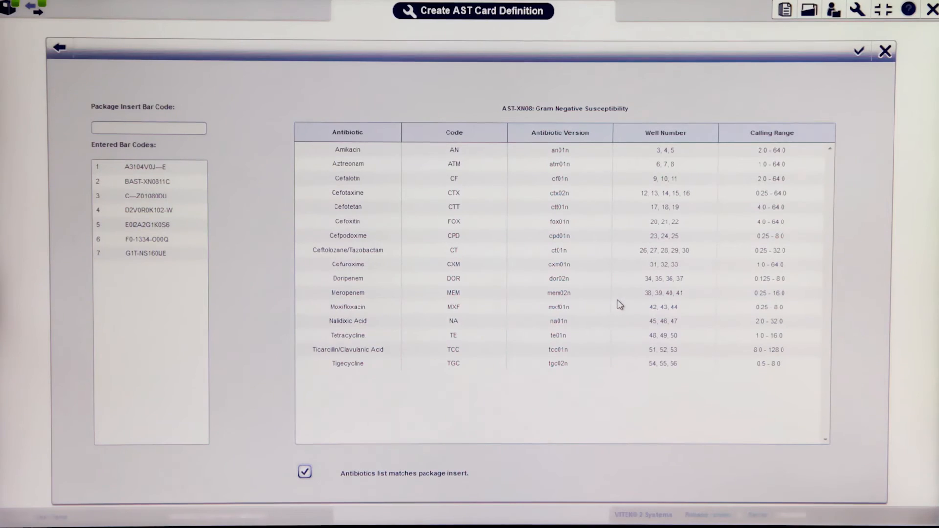